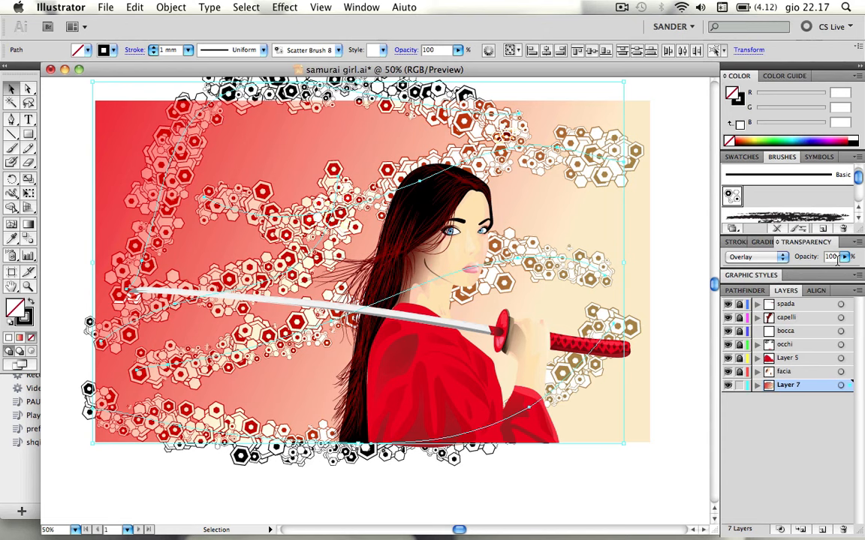
Step: Fade the hexagon pattern to 17% opacity in Overlay mode and select the artwork
{"action": "type", "text": "17"}
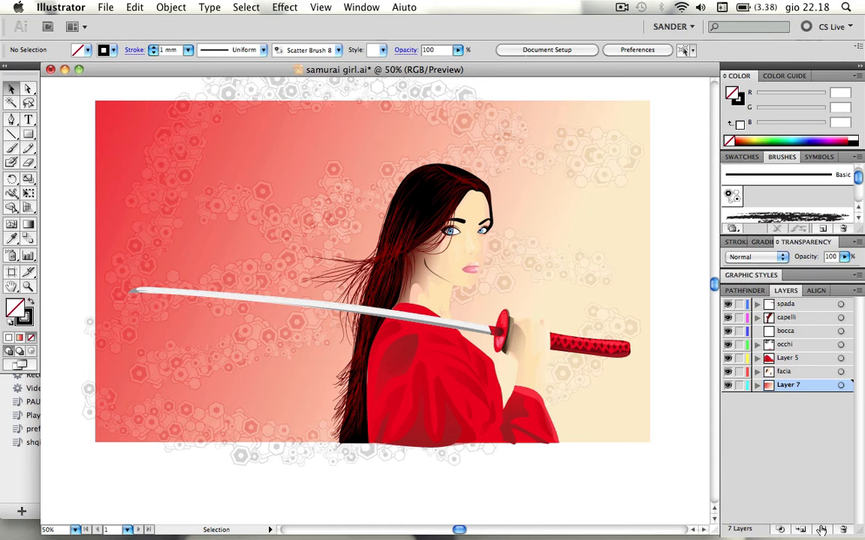
{"action": "left_click", "coordinate": [786, 304]}
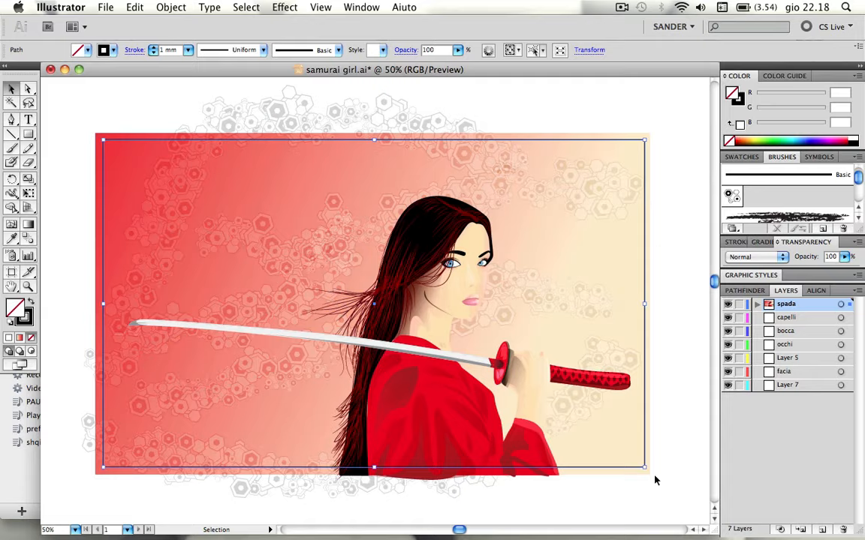